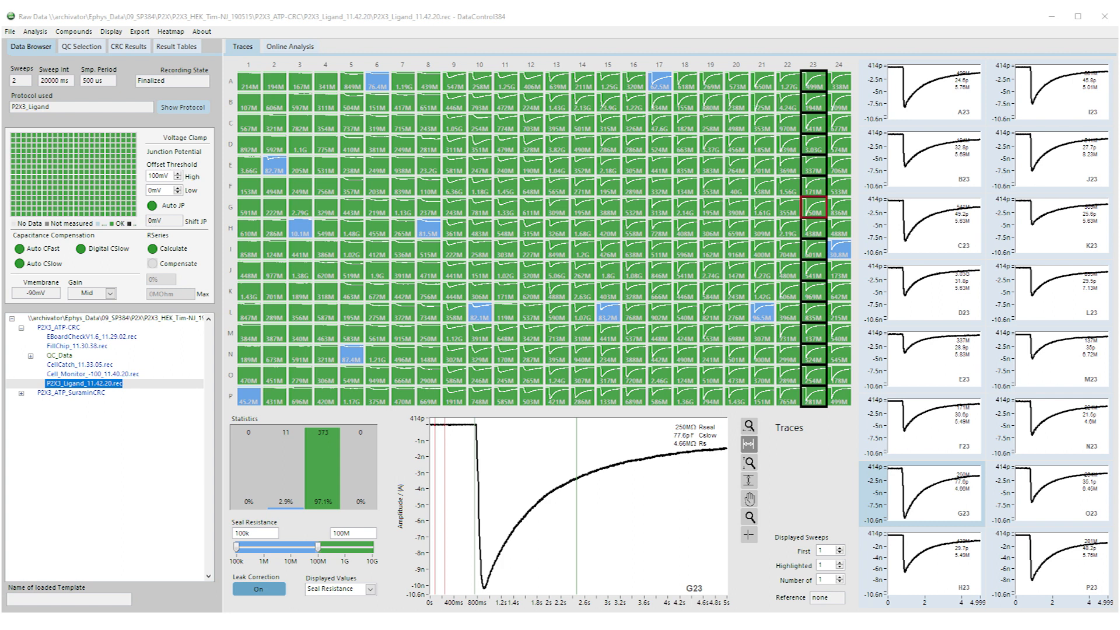
- Load NavPharm_V1.6_15.28.28.rec from the Nav1.5 data folder to show its 96-sweep sodium traces
left_click(82, 387)
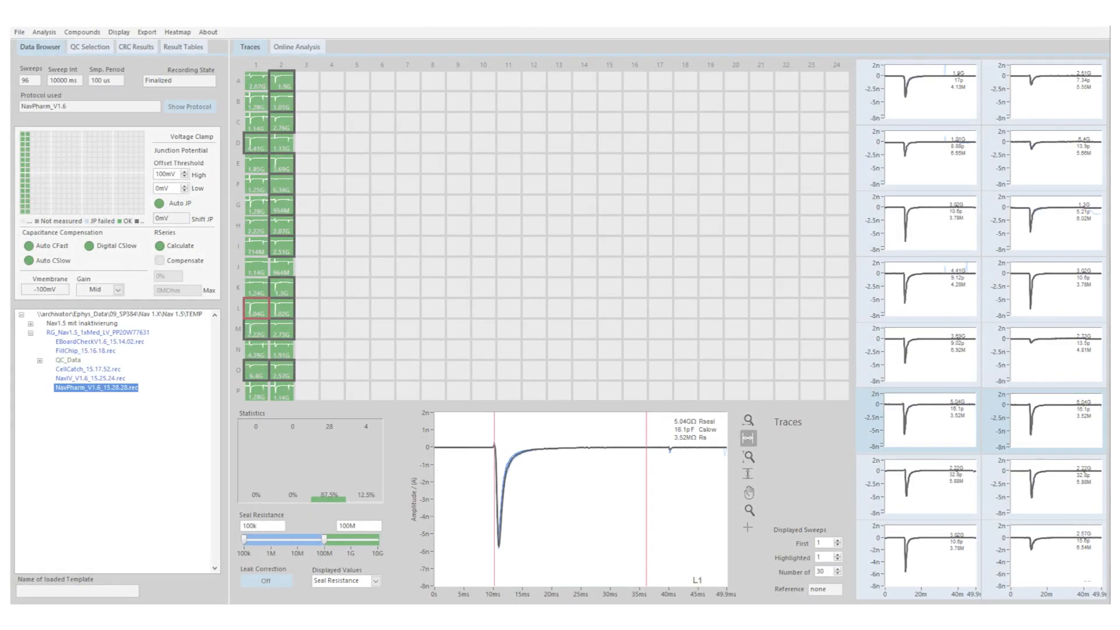